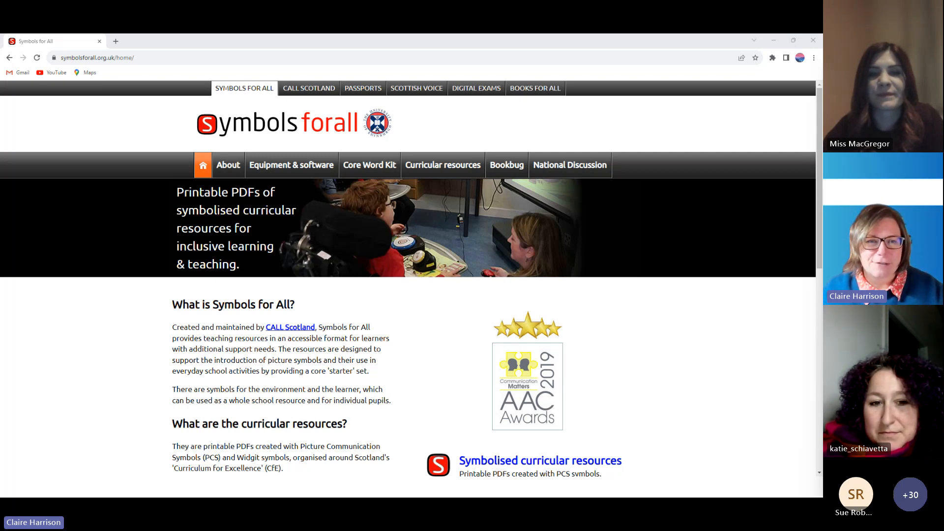
pyautogui.moveTo(614, 300)
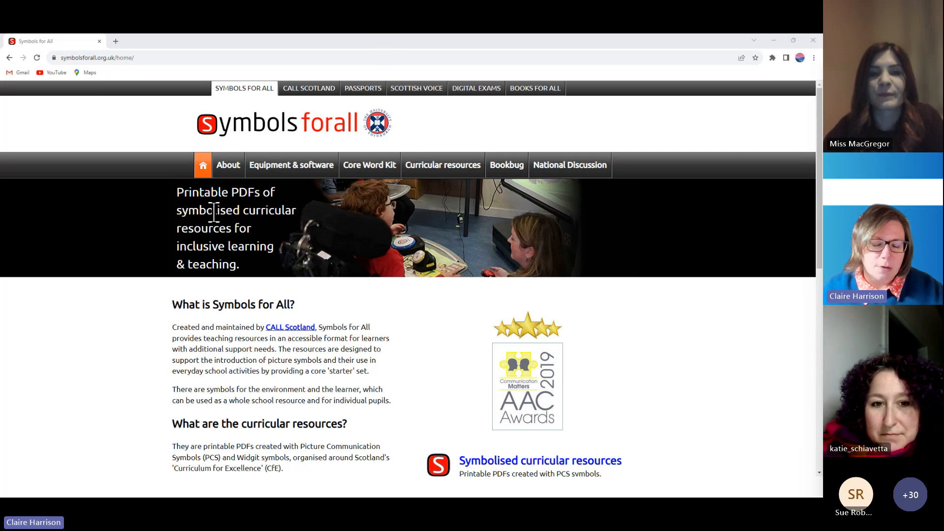
pyautogui.moveTo(242, 191)
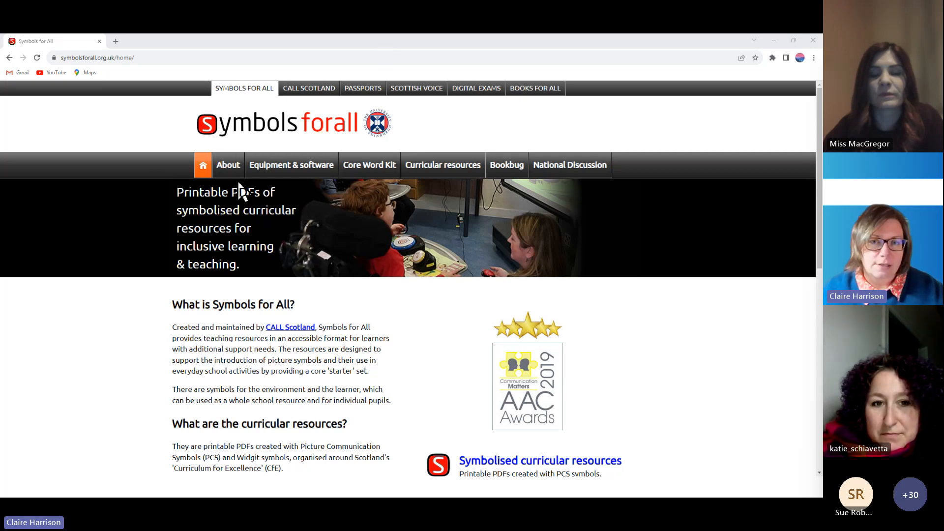
pyautogui.moveTo(370, 165)
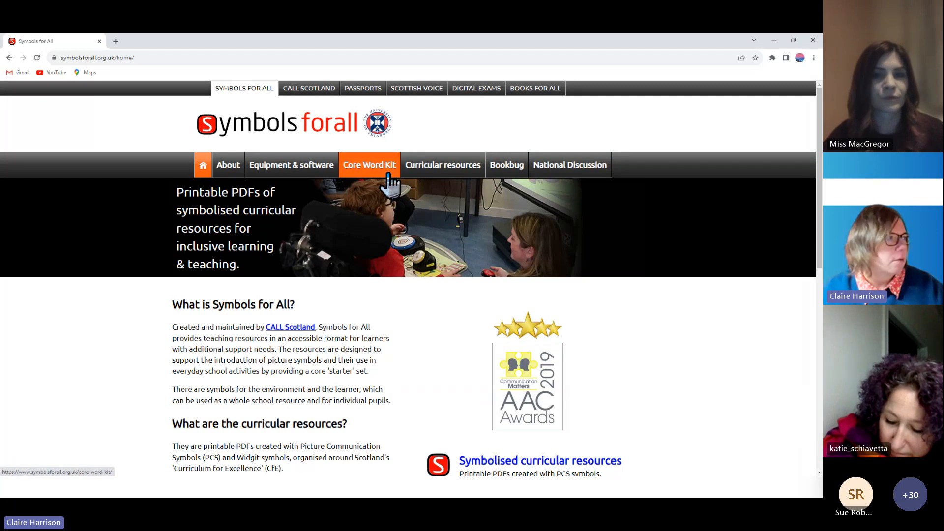
# Open the Core Word Kit page, scroll down to 'How to borrow the CALL Core Word Kit', then back up.
pyautogui.click(369, 164)
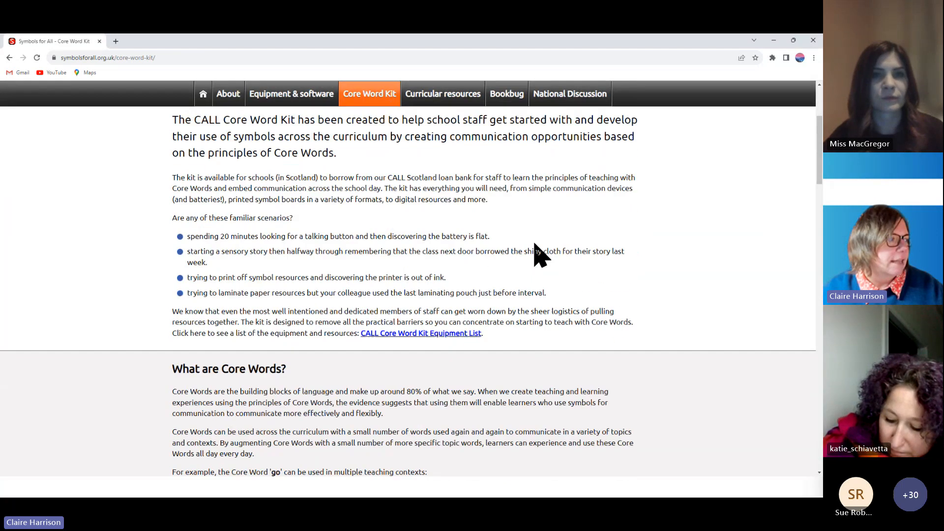
pyautogui.scroll(-3)
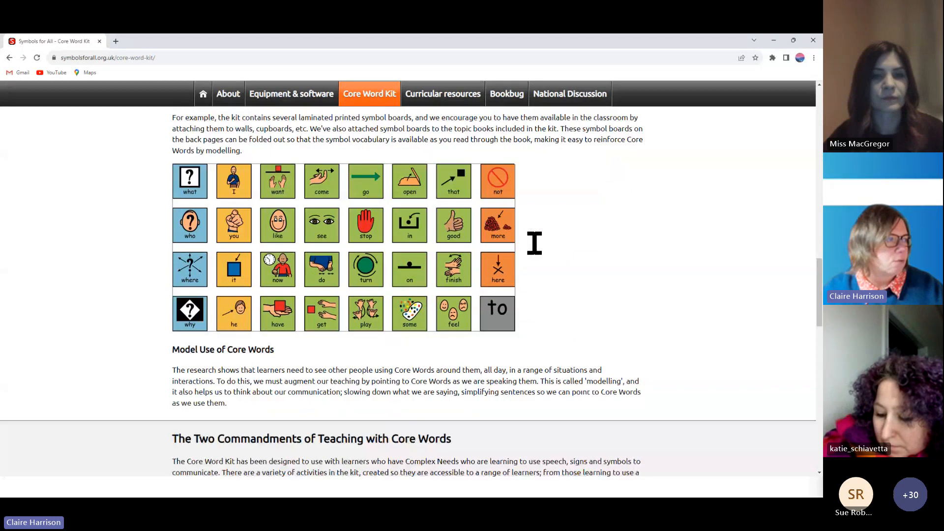
pyautogui.scroll(-3)
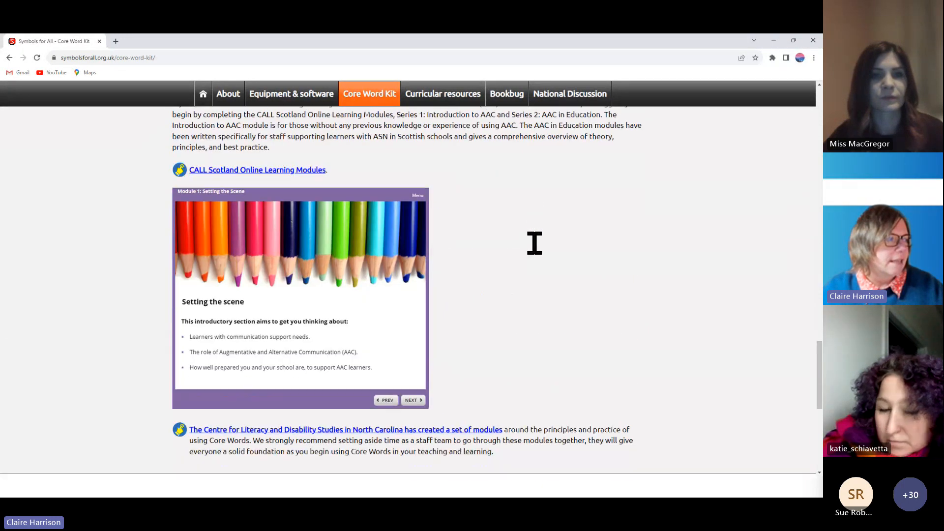
pyautogui.scroll(-3)
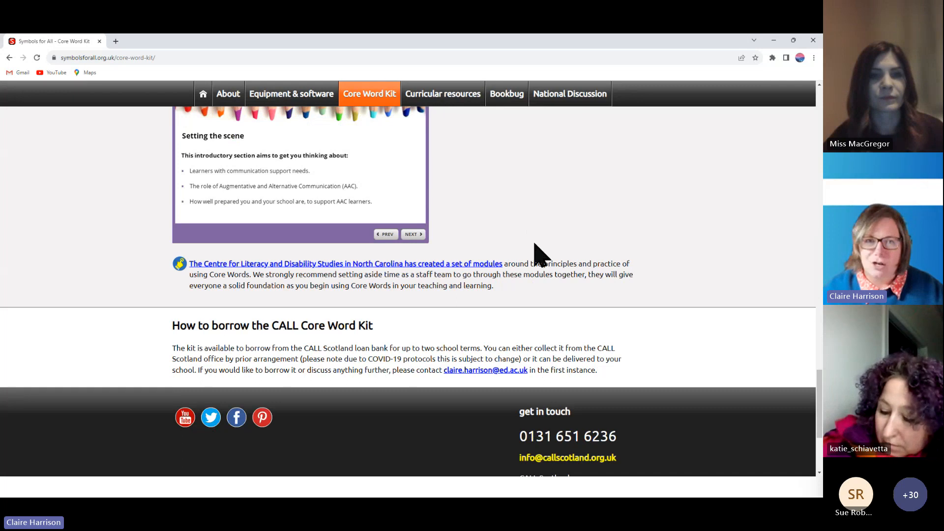
pyautogui.moveTo(439, 389)
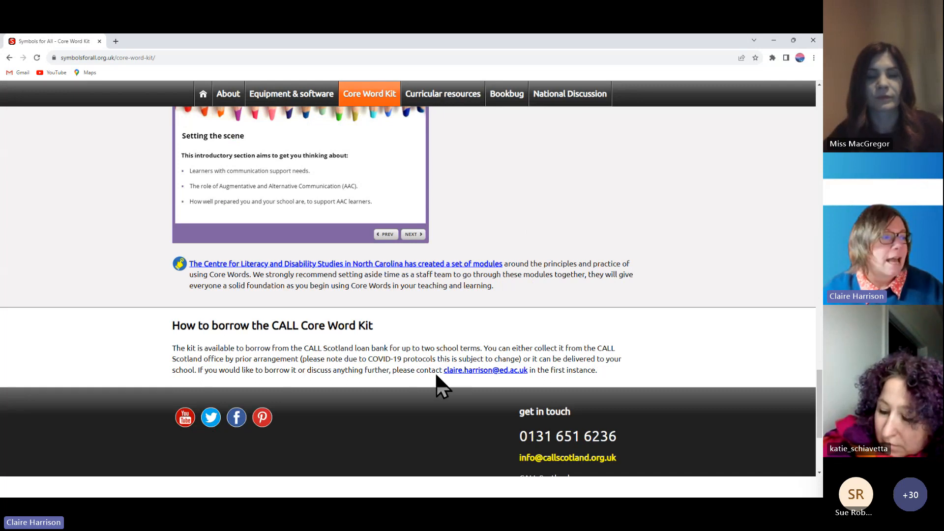
pyautogui.moveTo(512, 400)
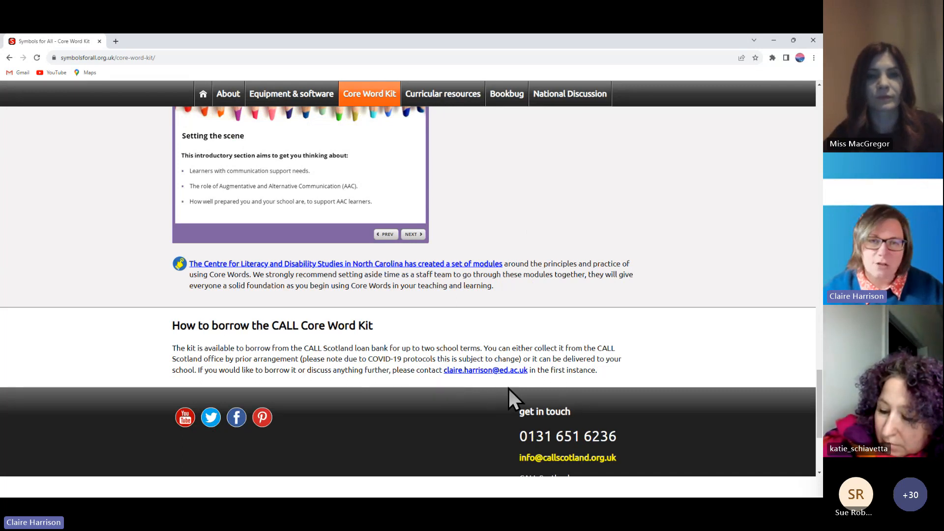
pyautogui.scroll(3)
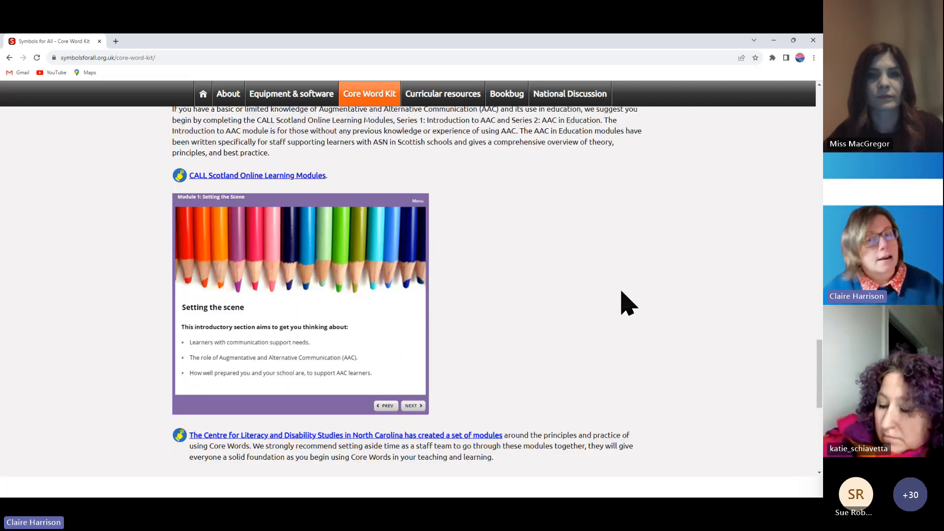
pyautogui.scroll(3)
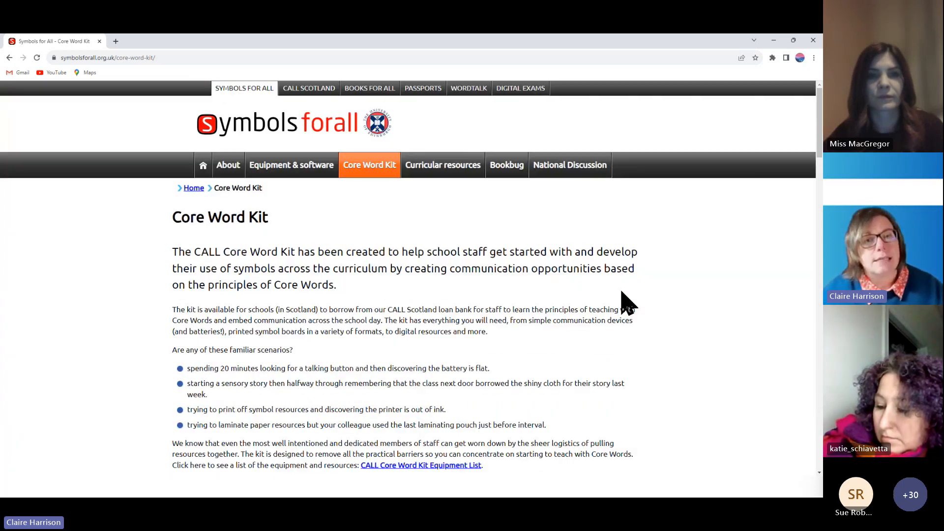